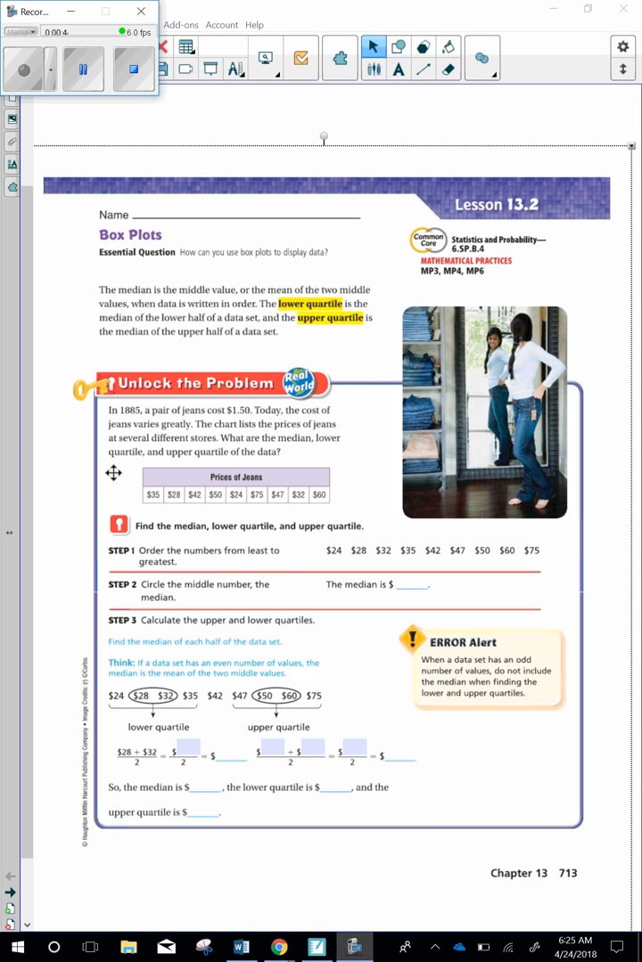
# Circle the jeans price table, underline 'median', and underline the lower and upper price halves.
pyautogui.moveTo(214, 463); pyautogui.dragTo(341, 461)
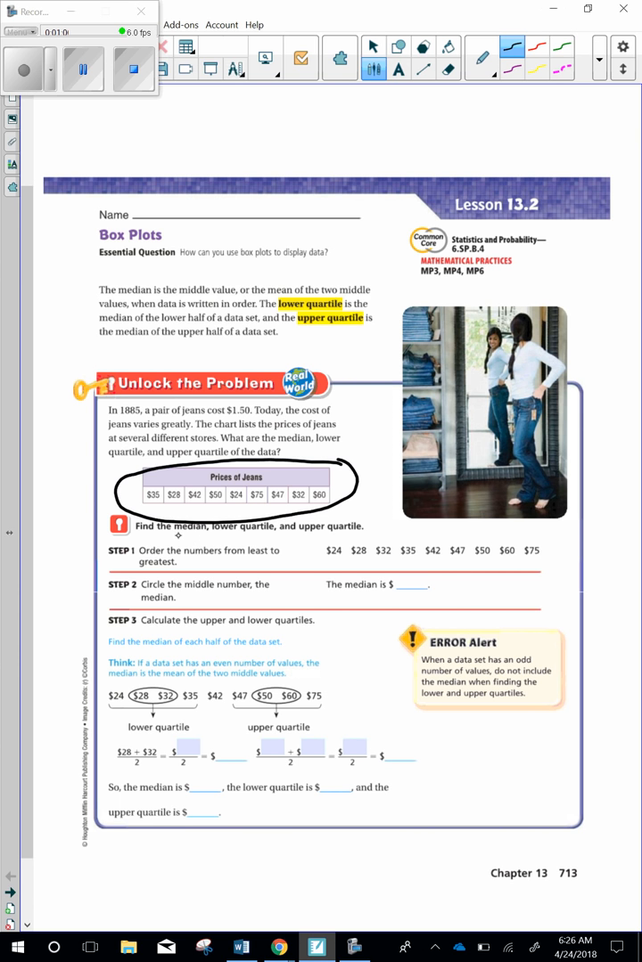
pyautogui.moveTo(169, 534); pyautogui.dragTo(213, 534)
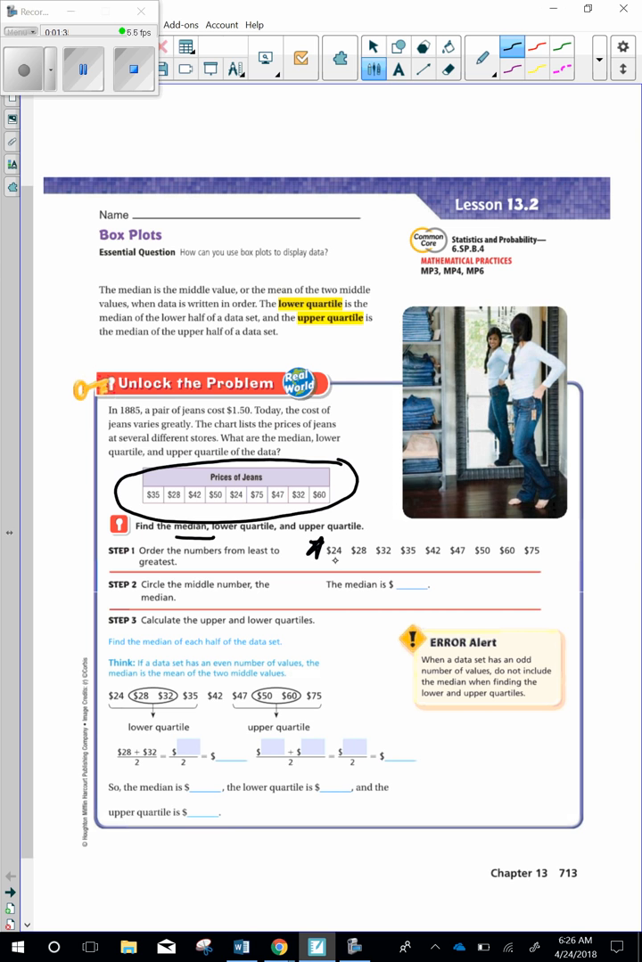
pyautogui.moveTo(328, 560); pyautogui.dragTo(413, 558)
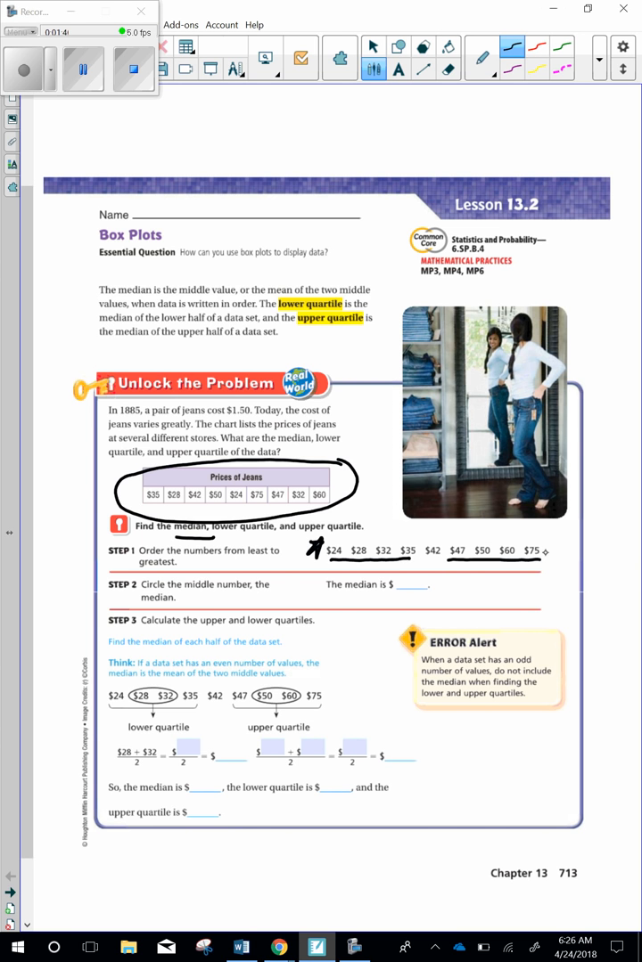
pyautogui.moveTo(418, 544); pyautogui.dragTo(441, 560)
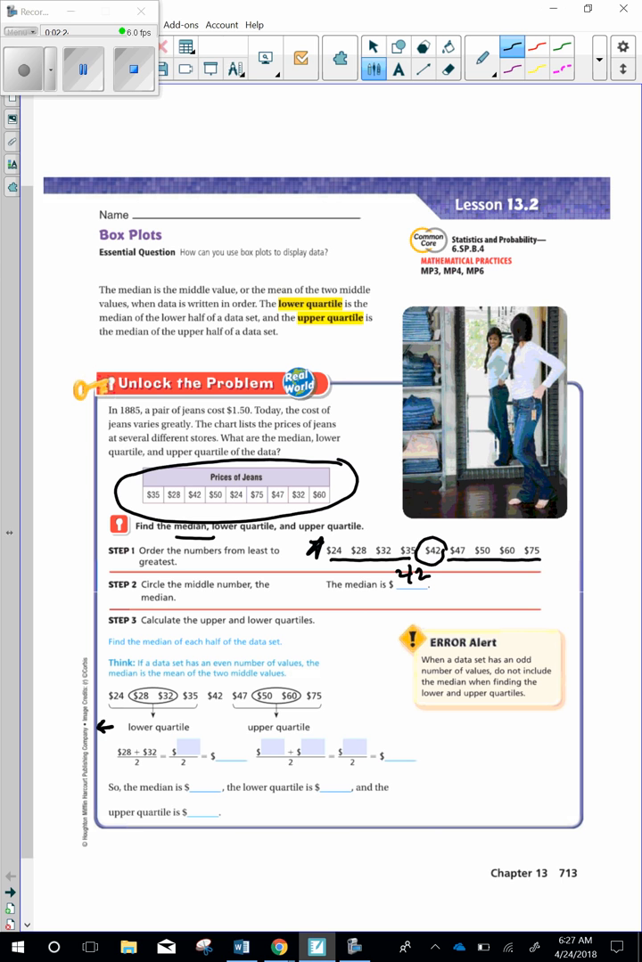
pyautogui.moveTo(553, 737)
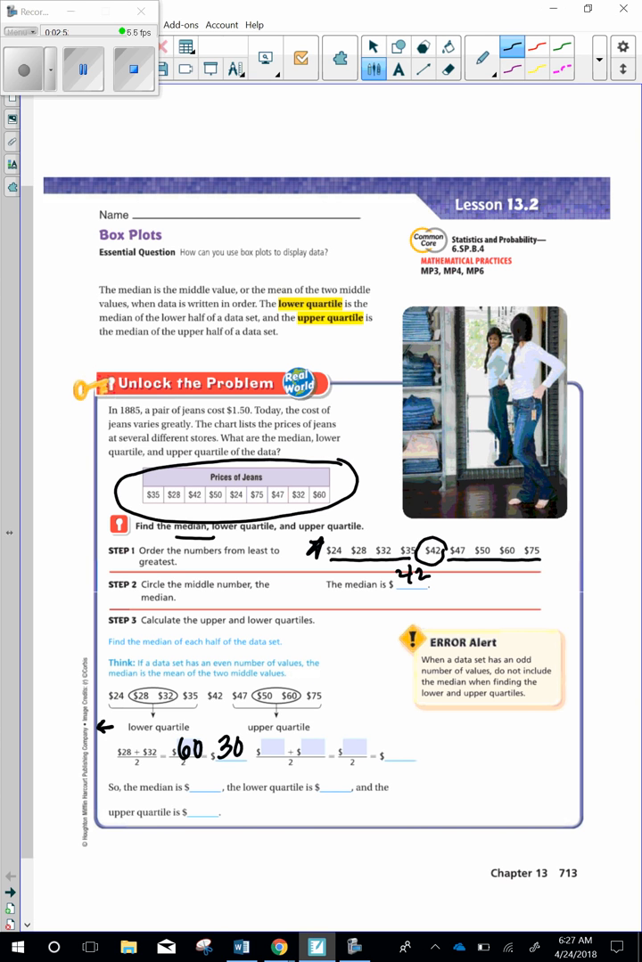
pyautogui.moveTo(484, 735)
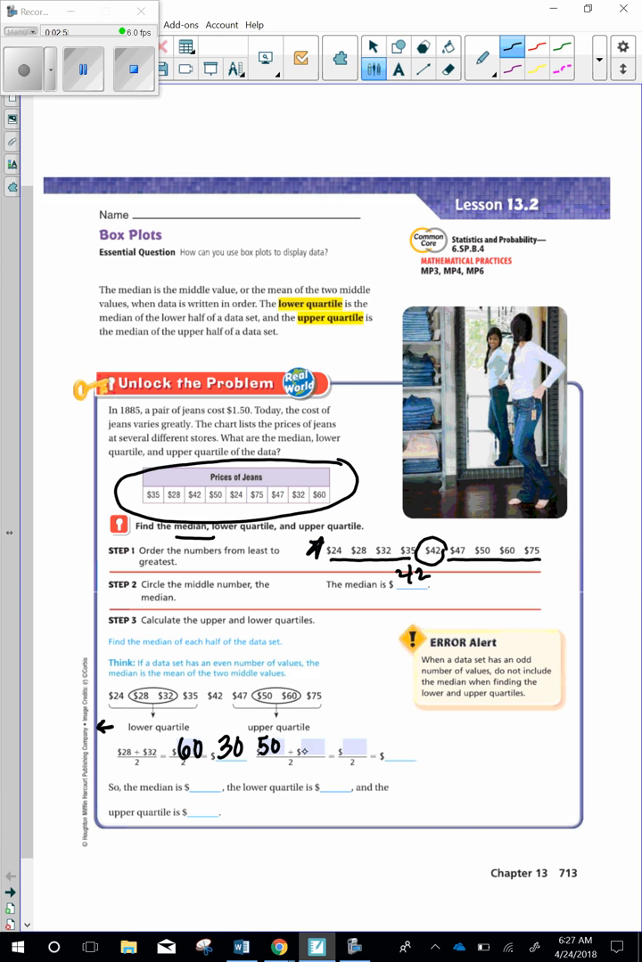
# Handwrite 60 and 110 in the upper quartile work and 55 as the result.
pyautogui.write('60')
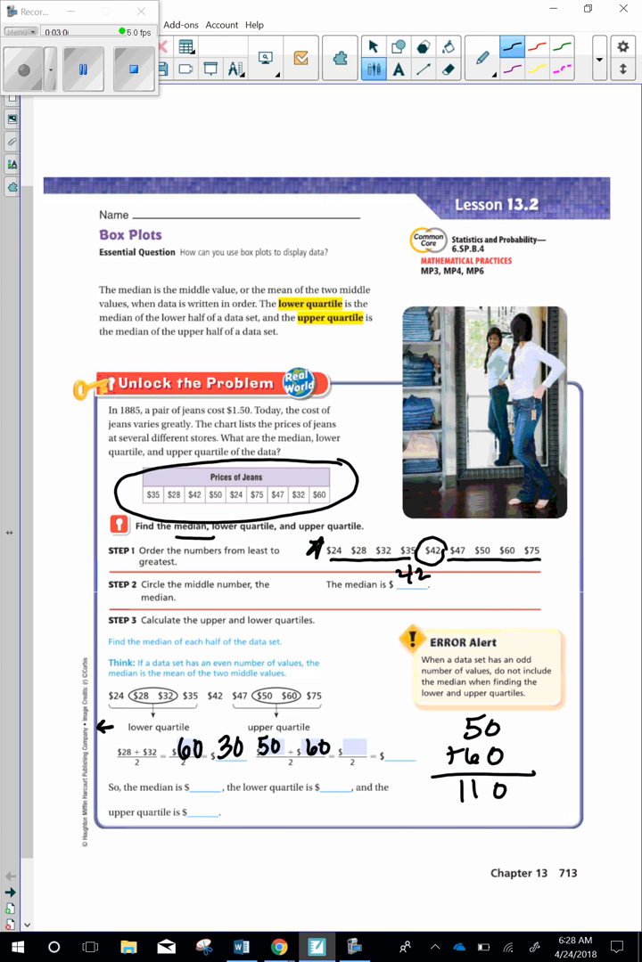
pyautogui.write('110')
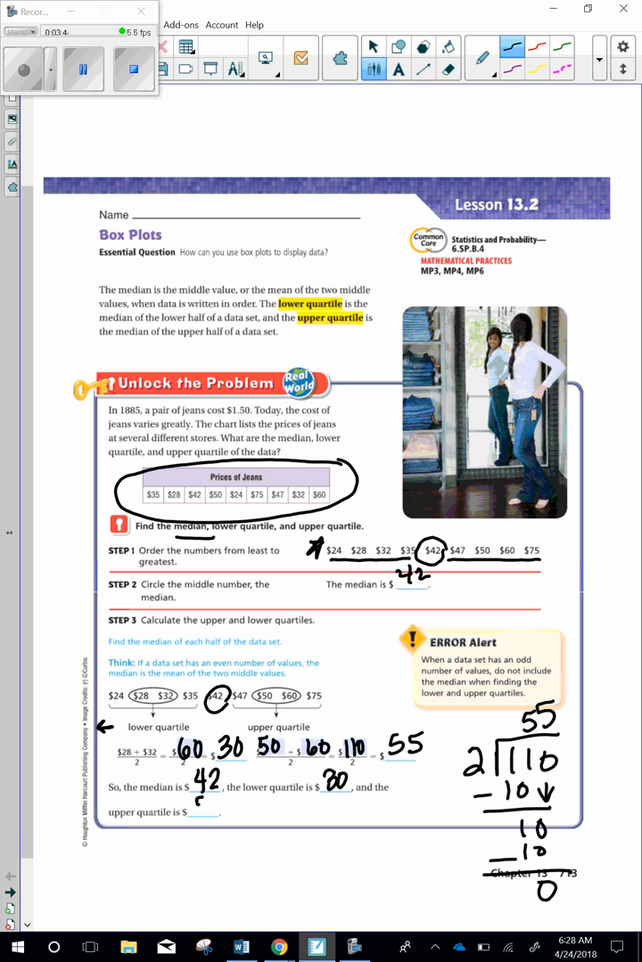
pyautogui.write('55')
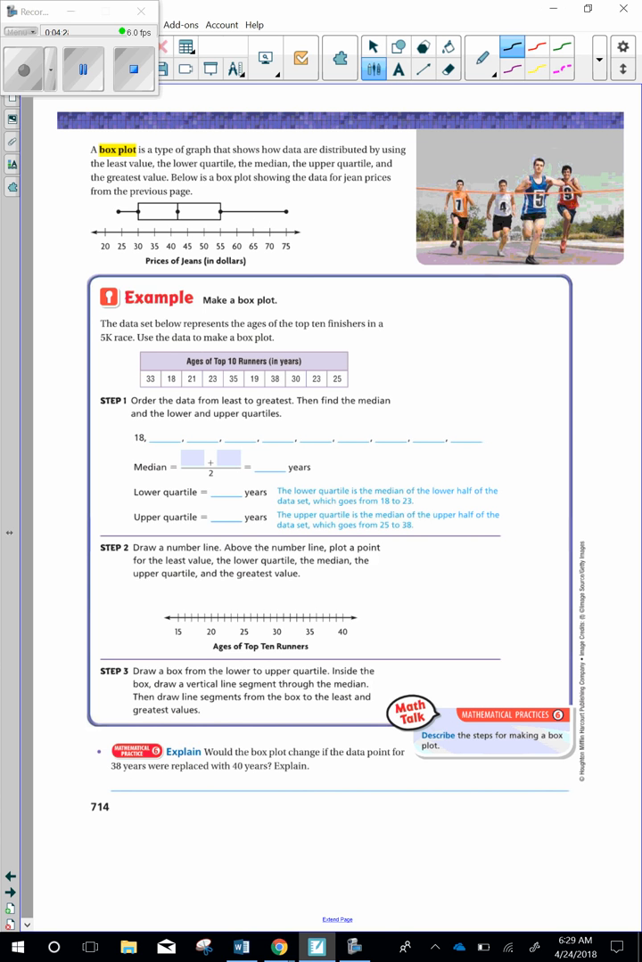
# Cross off table ages, write ordered ages including 23, 25, 33, and underline the lower half.
pyautogui.moveTo(165, 392); pyautogui.dragTo(174, 374)
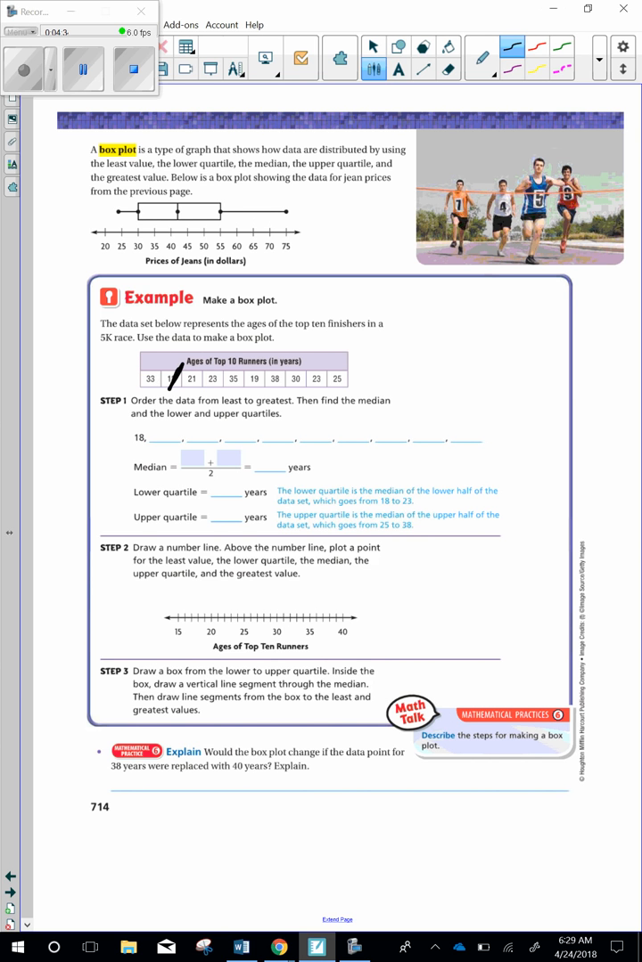
pyautogui.moveTo(160, 424); pyautogui.dragTo(169, 446)
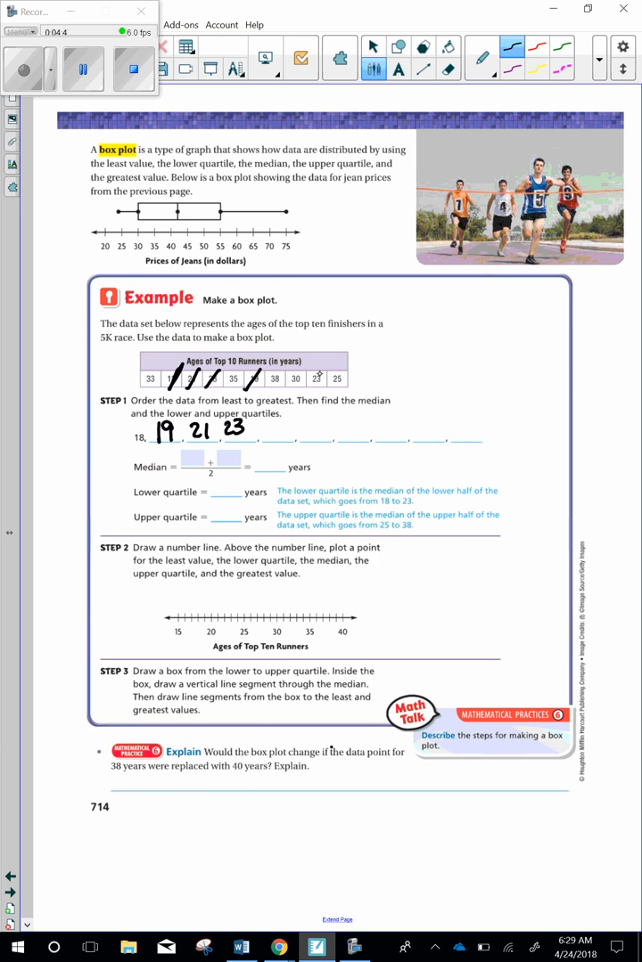
pyautogui.write('23')
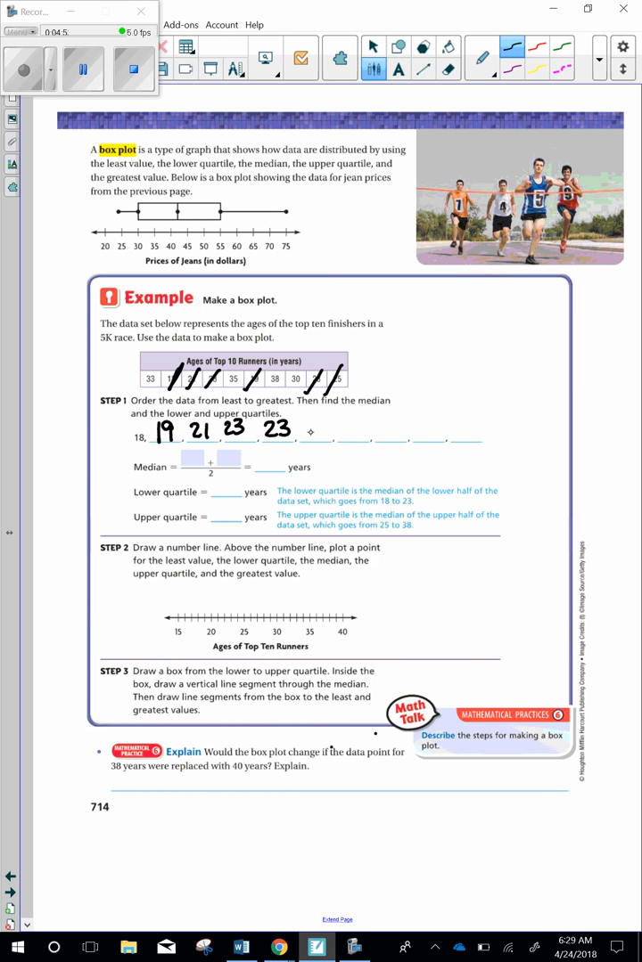
pyautogui.write('25, 30')
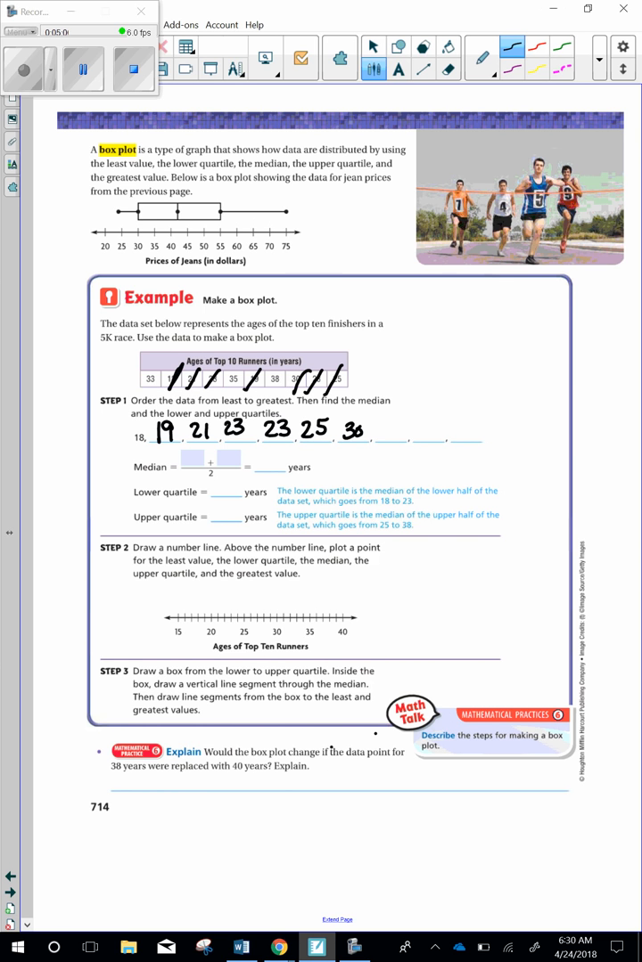
pyautogui.write('33, 35, 38')
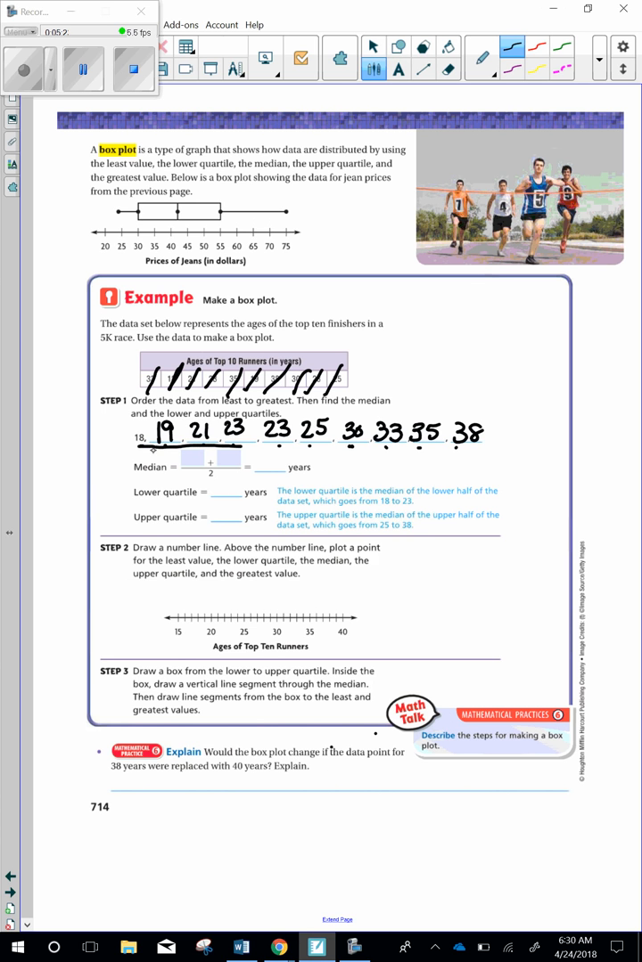
pyautogui.moveTo(346, 450); pyautogui.dragTo(480, 450)
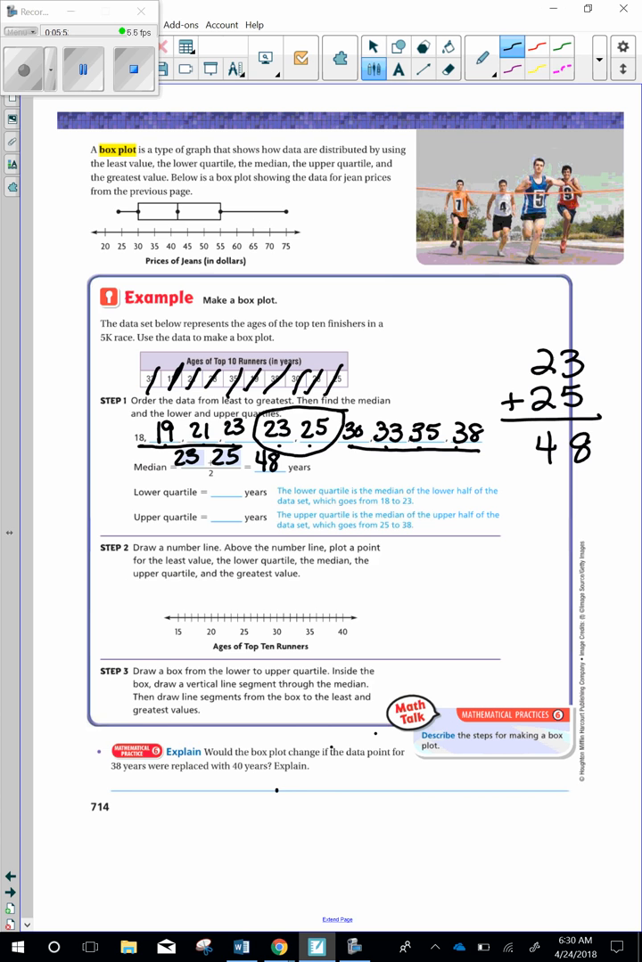
# Select the highlighter tool.
pyautogui.click(483, 57)
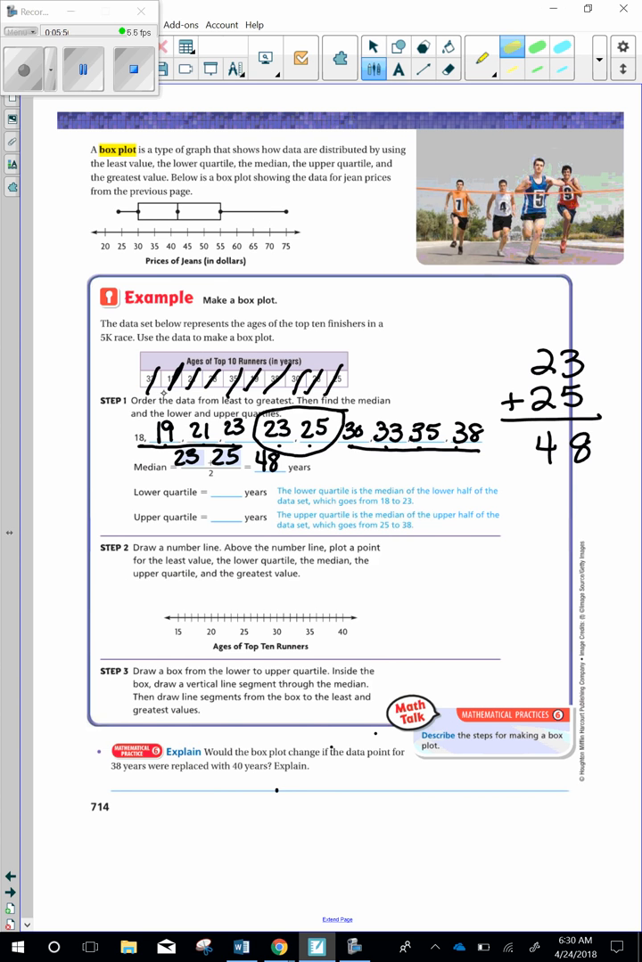
# Choose yellow and highlight the upper half of the ordered ages.
pyautogui.click(139, 439)
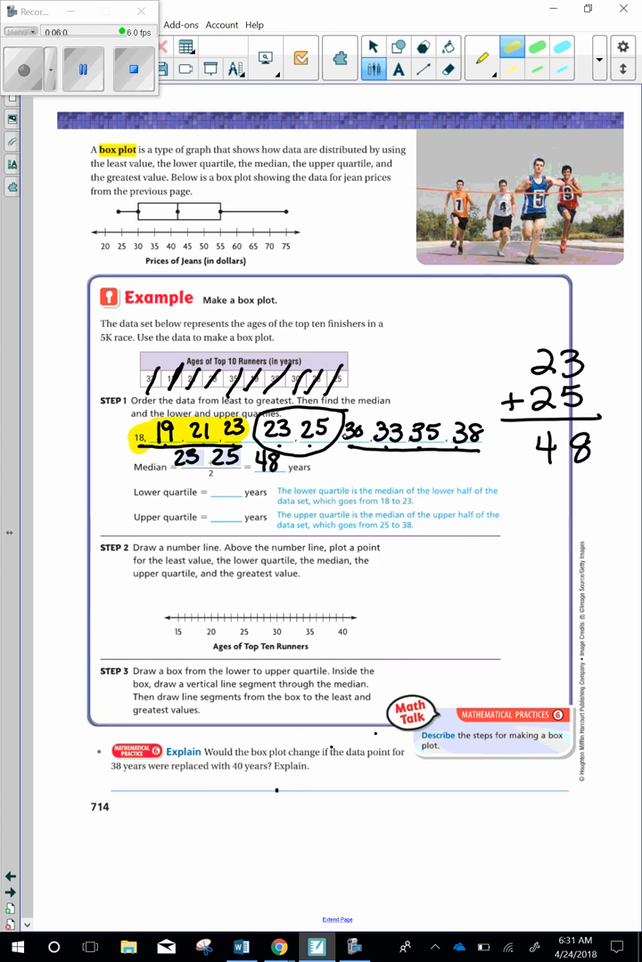
pyautogui.moveTo(350, 434); pyautogui.dragTo(473, 434)
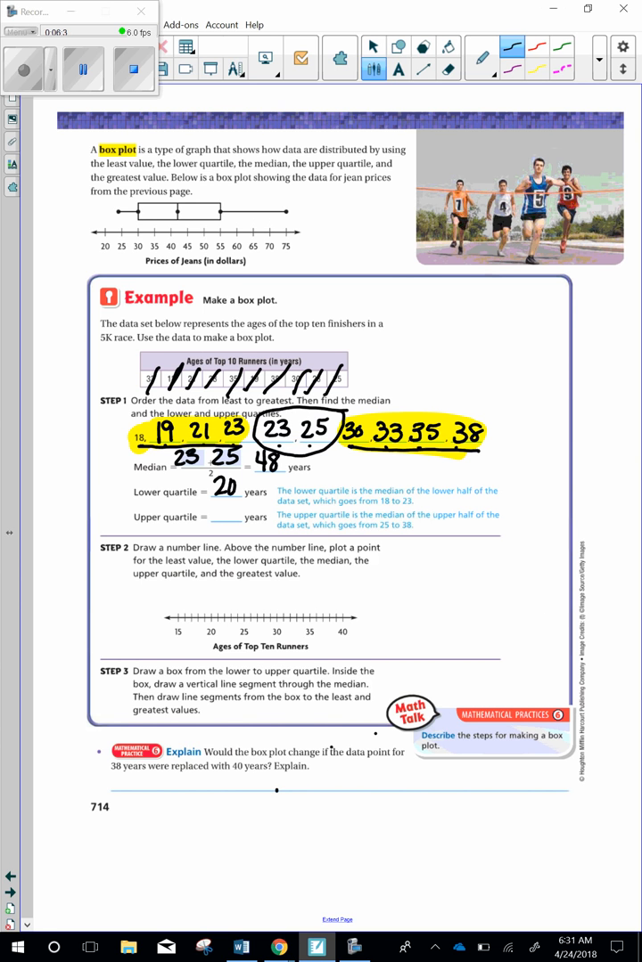
# Write 33, work 33 + 35 beside the page, and erase the incorrect median total 48.
pyautogui.write('33')
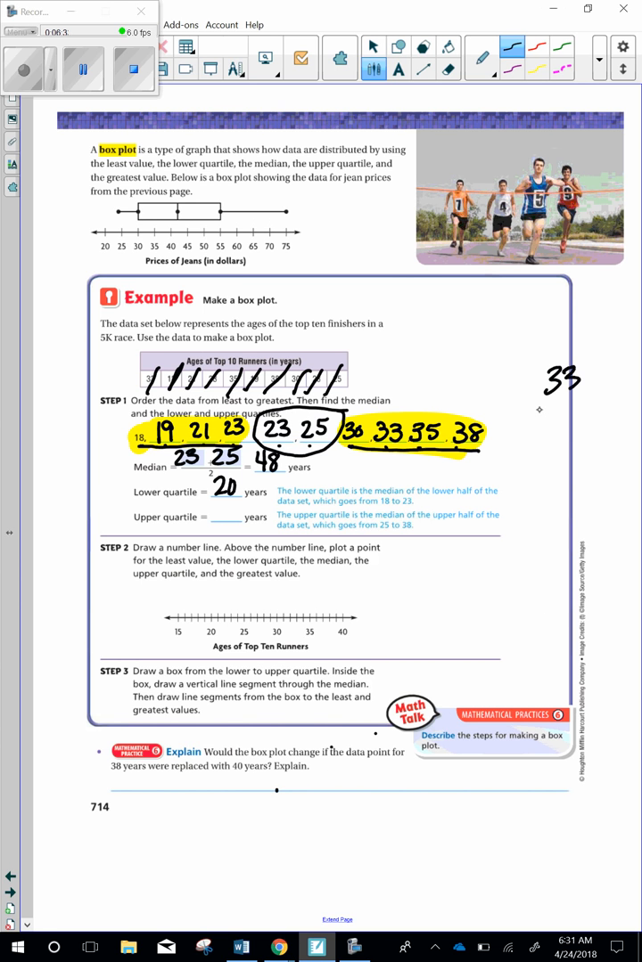
pyautogui.moveTo(512, 423); pyautogui.dragTo(579, 437)
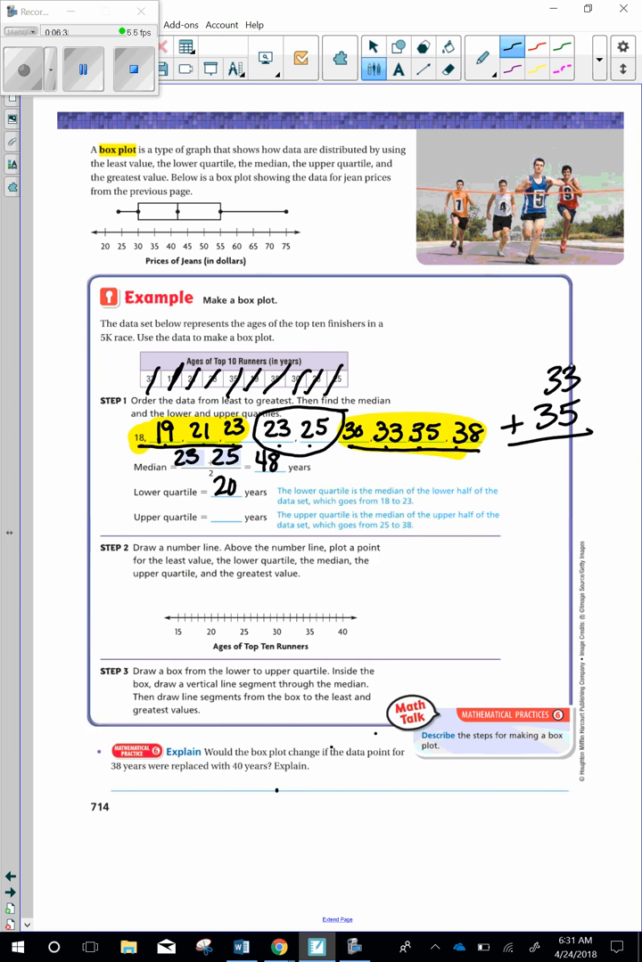
pyautogui.click(569, 460)
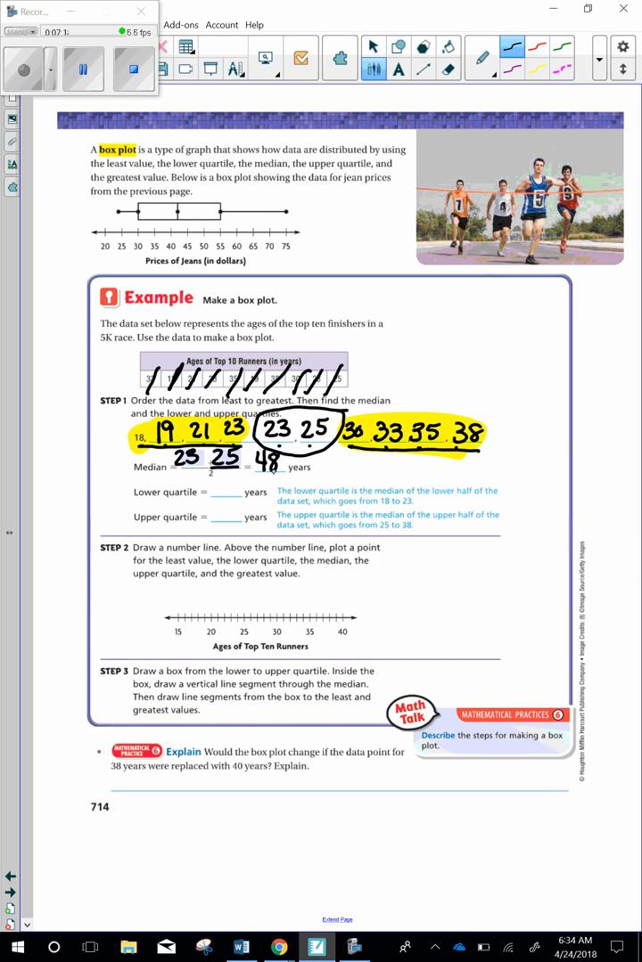
pyautogui.click(264, 459)
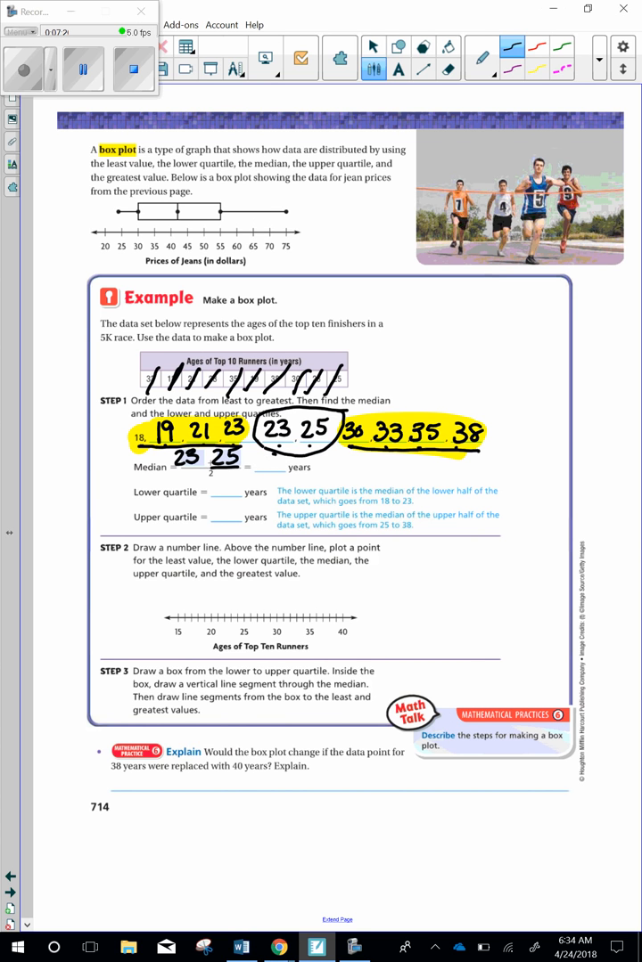
pyautogui.moveTo(566, 459); pyautogui.dragTo(606, 427)
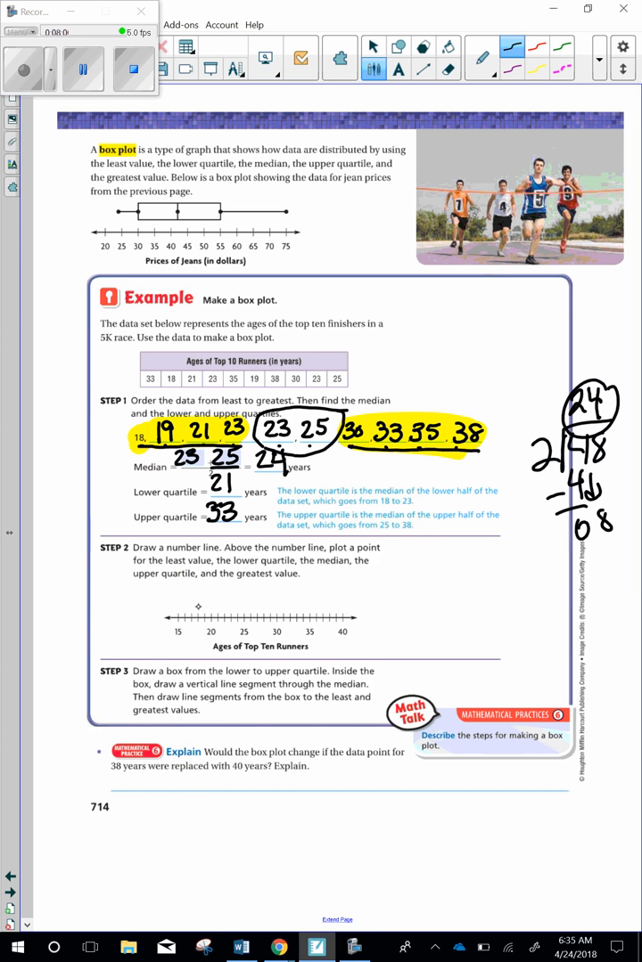
# Plot ages 18, 24, 33 and 38 above the number line.
pyautogui.click(198, 603)
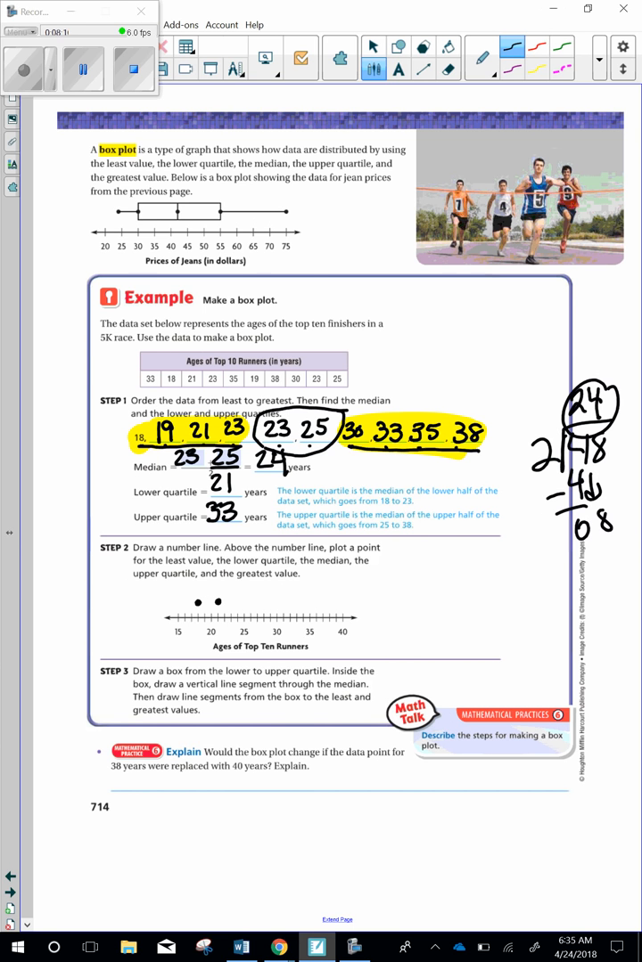
pyautogui.click(239, 603)
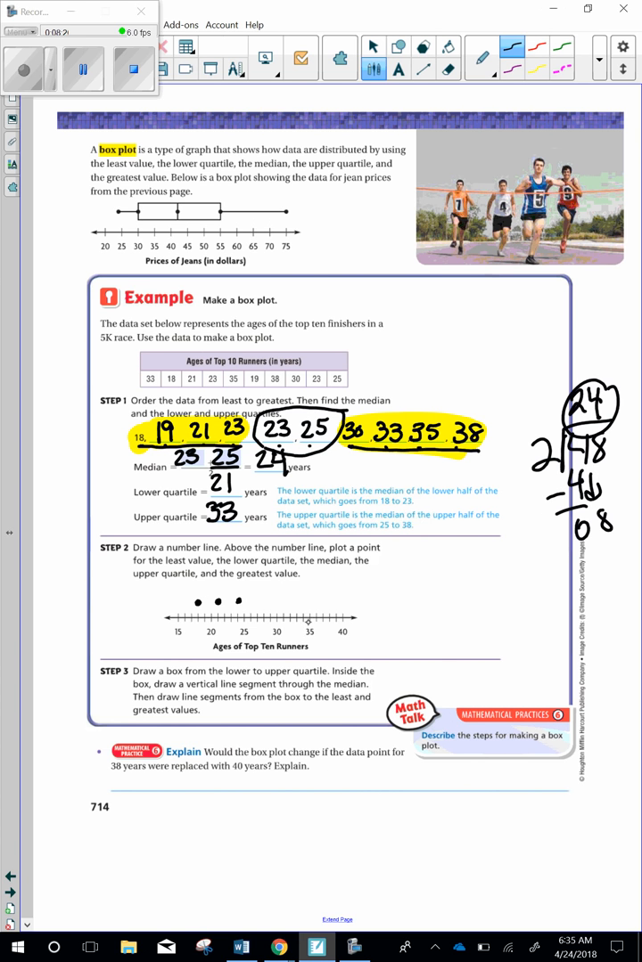
pyautogui.click(294, 606)
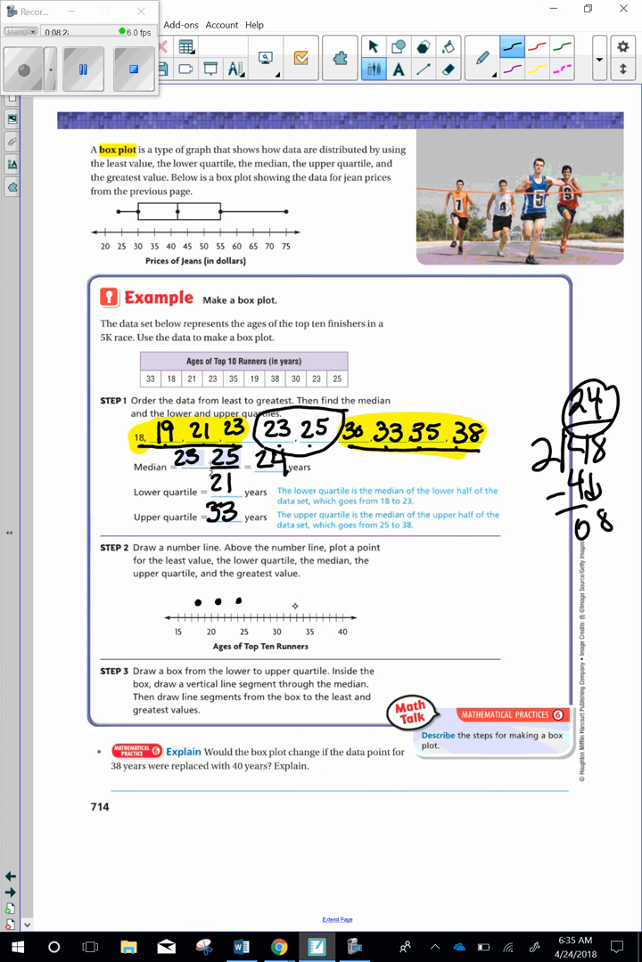
pyautogui.click(296, 604)
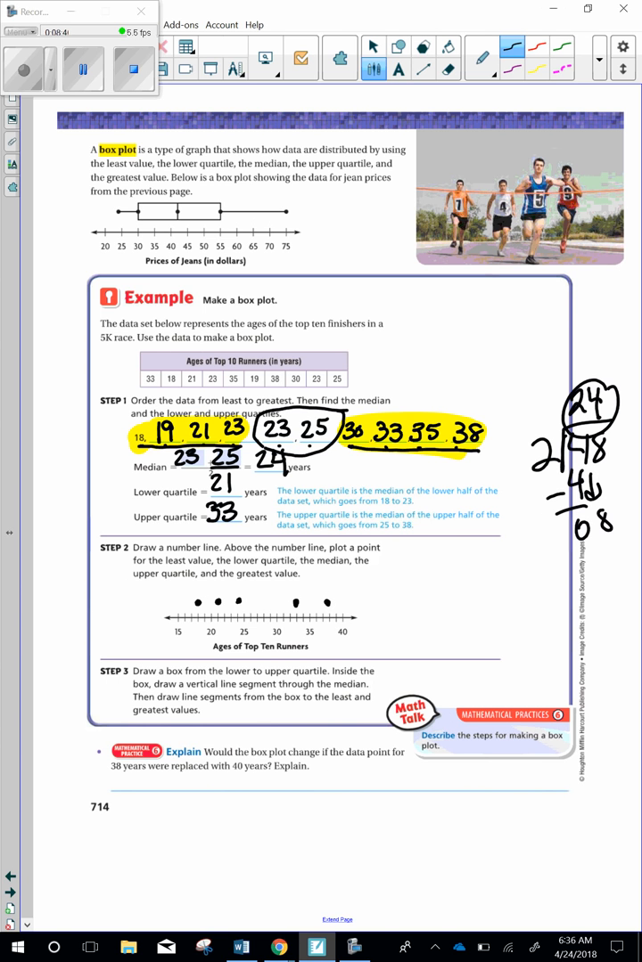
# Draw the whiskers and box connecting the plotted runner-age points.
pyautogui.moveTo(292, 604); pyautogui.dragTo(325, 604)
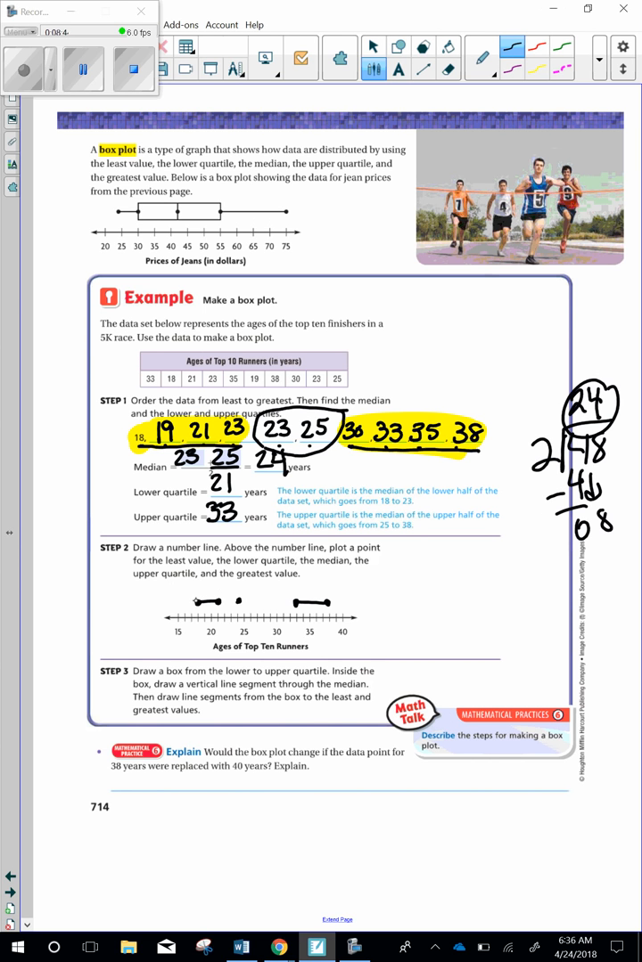
pyautogui.click(212, 610)
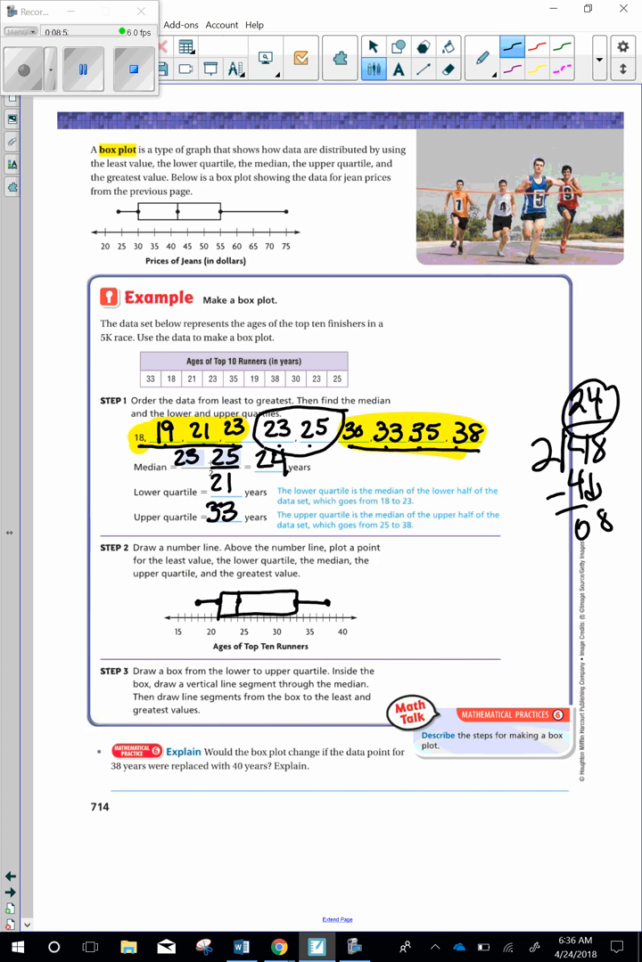
pyautogui.moveTo(81, 276); pyautogui.dragTo(121, 619)
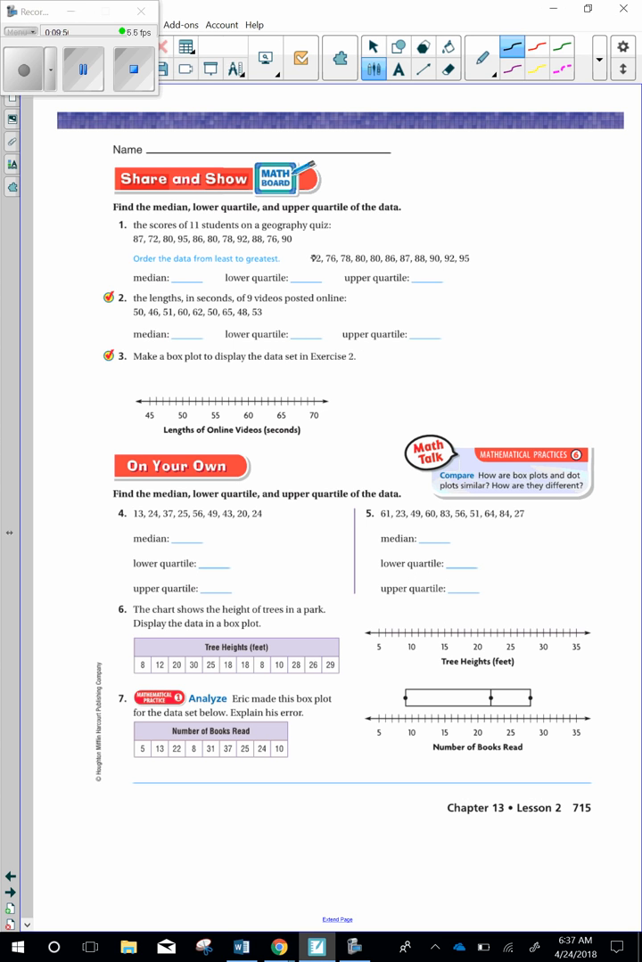
# Mark the middle of the ordered quiz scores, write upper quartile 90, and start exercise 2 with 51.
pyautogui.moveTo(312, 261); pyautogui.dragTo(361, 266)
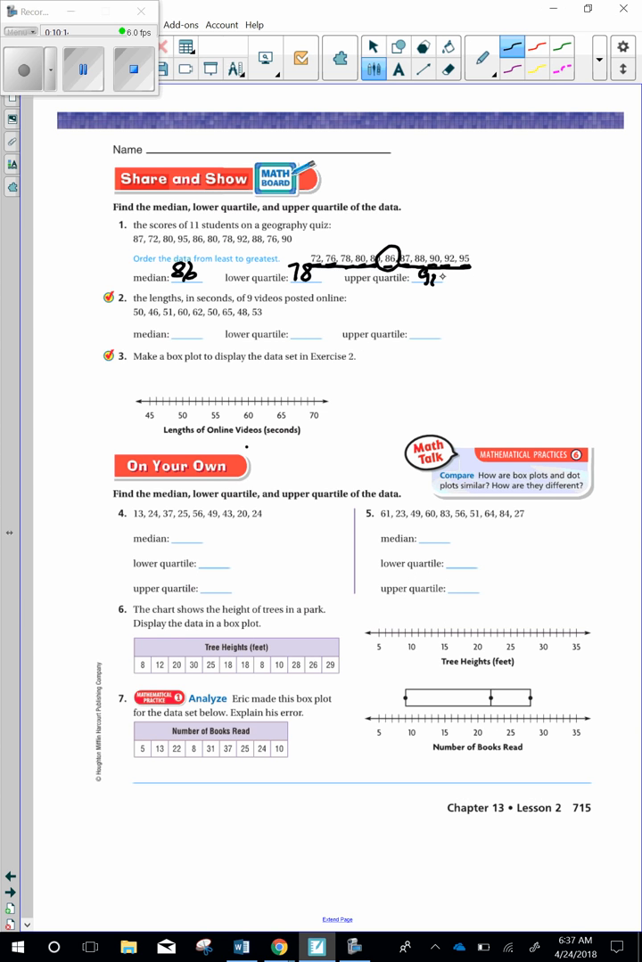
pyautogui.write('90')
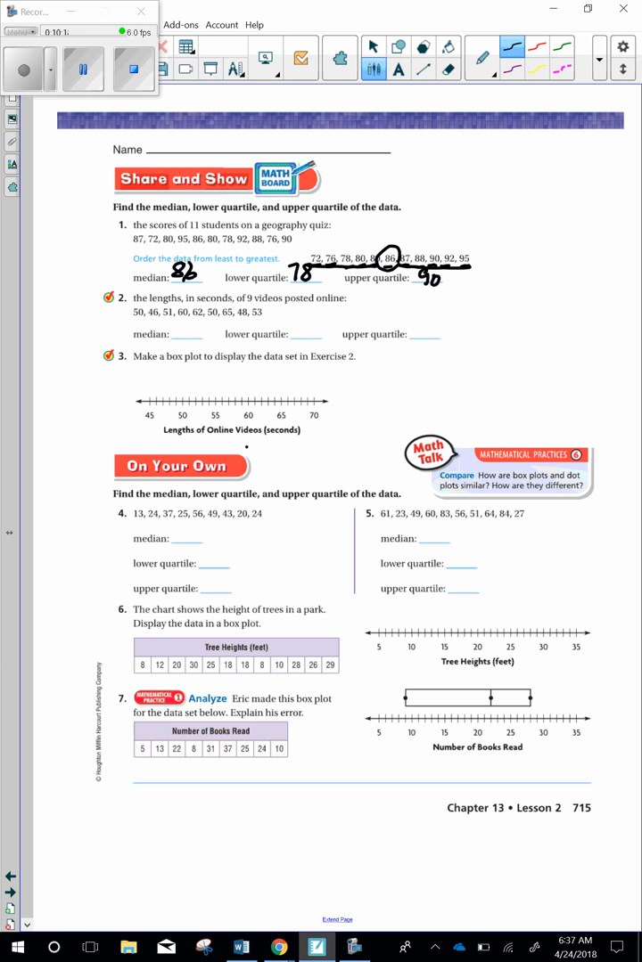
pyautogui.write('51')
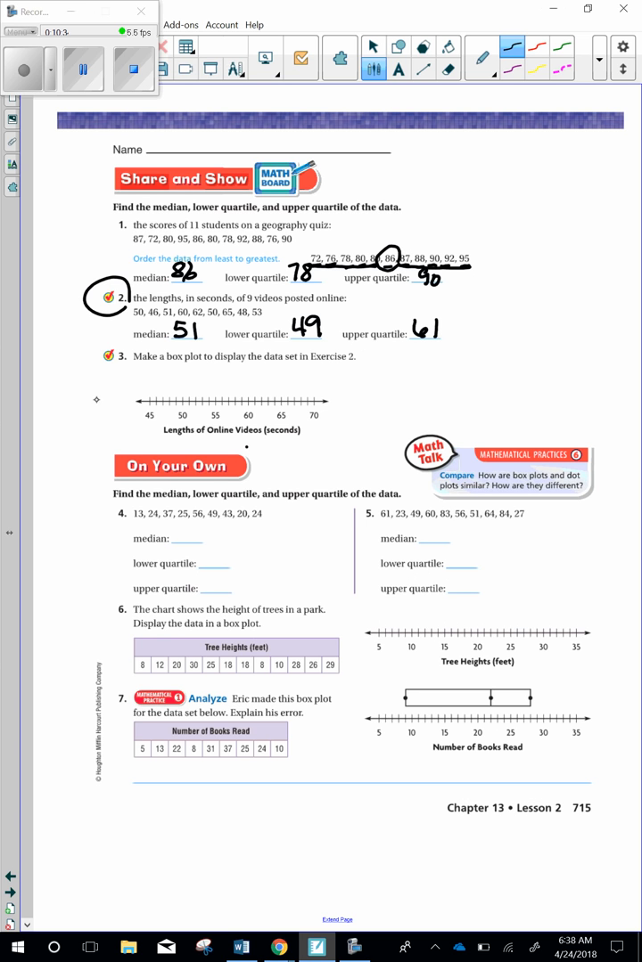
# Link exercise 2 to exercise 3 and plot video lengths 51, 49, 46 and 65.
pyautogui.moveTo(73, 321); pyautogui.dragTo(94, 401)
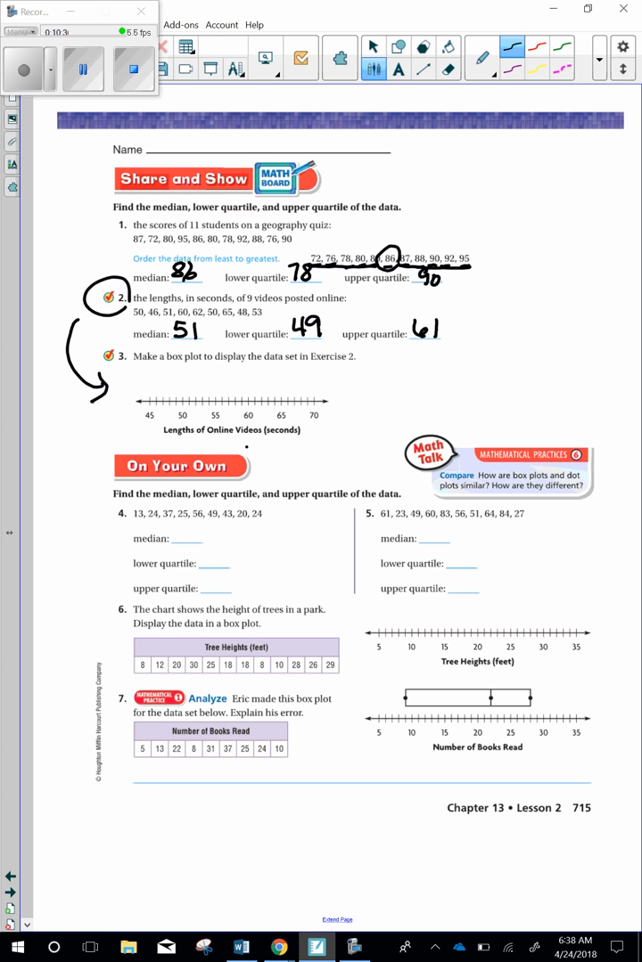
pyautogui.click(189, 386)
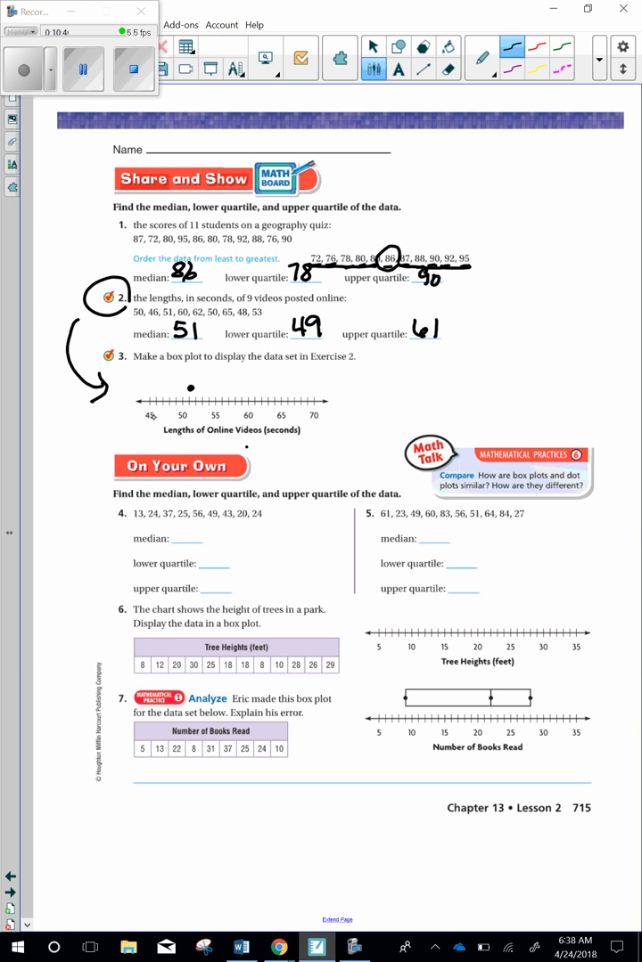
pyautogui.click(181, 389)
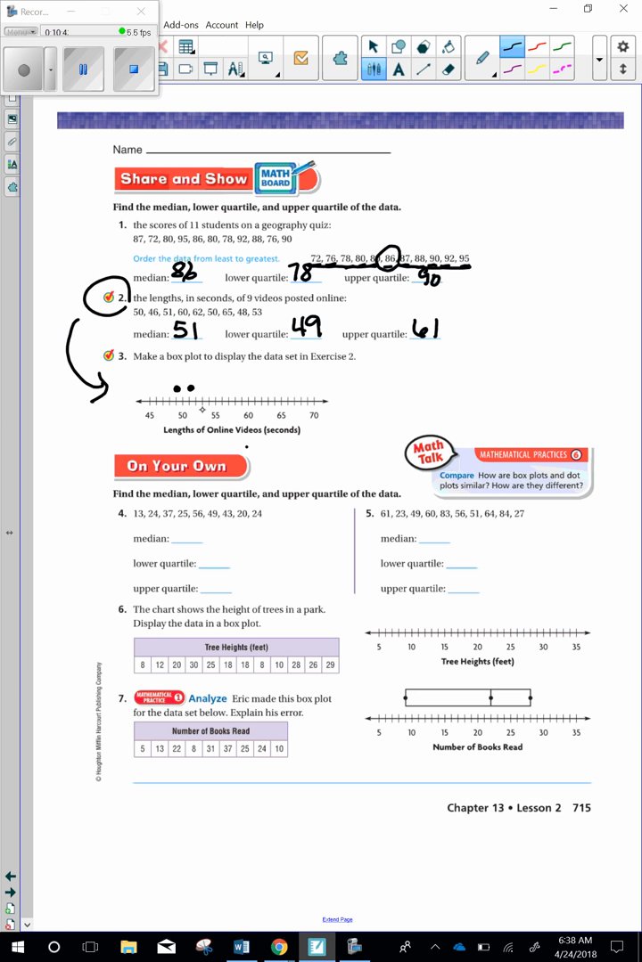
pyautogui.click(254, 390)
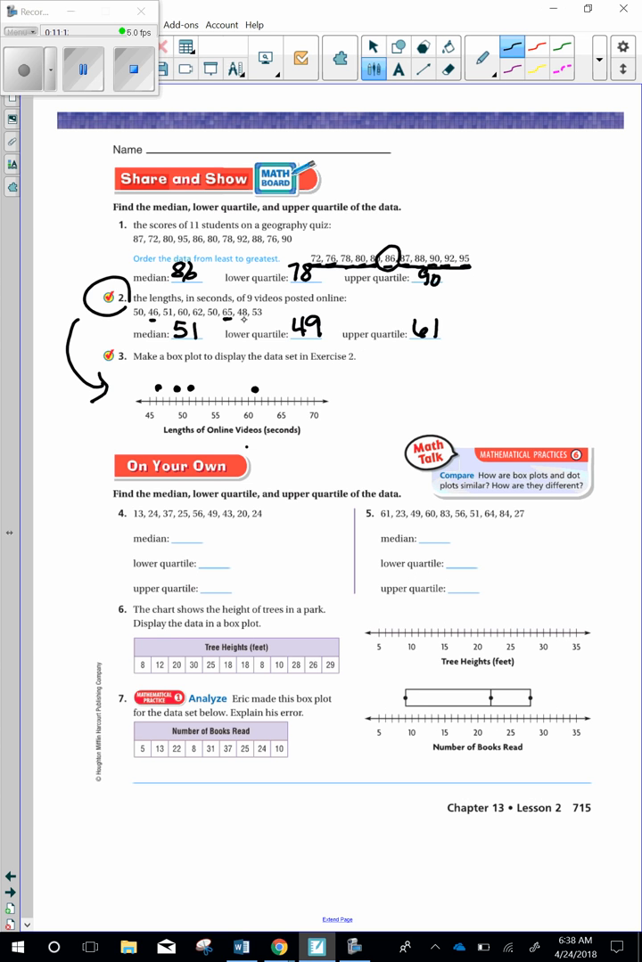
pyautogui.click(283, 387)
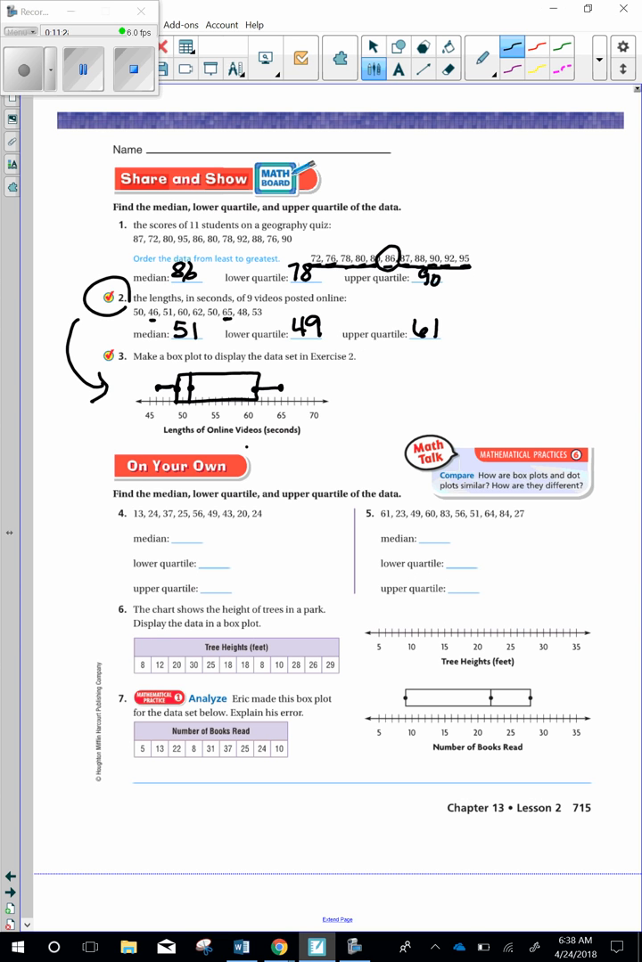
pyautogui.moveTo(100, 195)
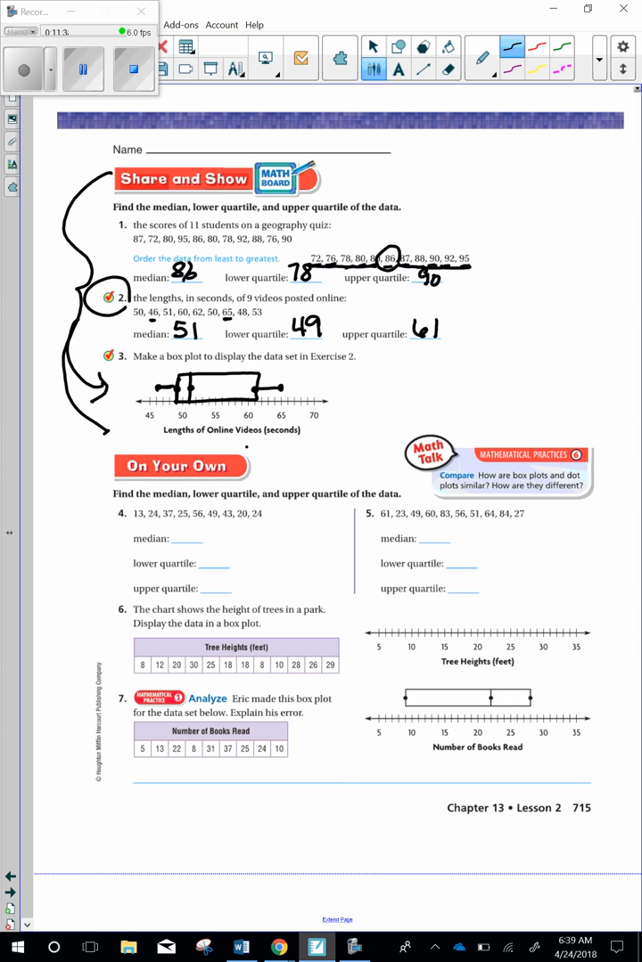
pyautogui.moveTo(328, 784)
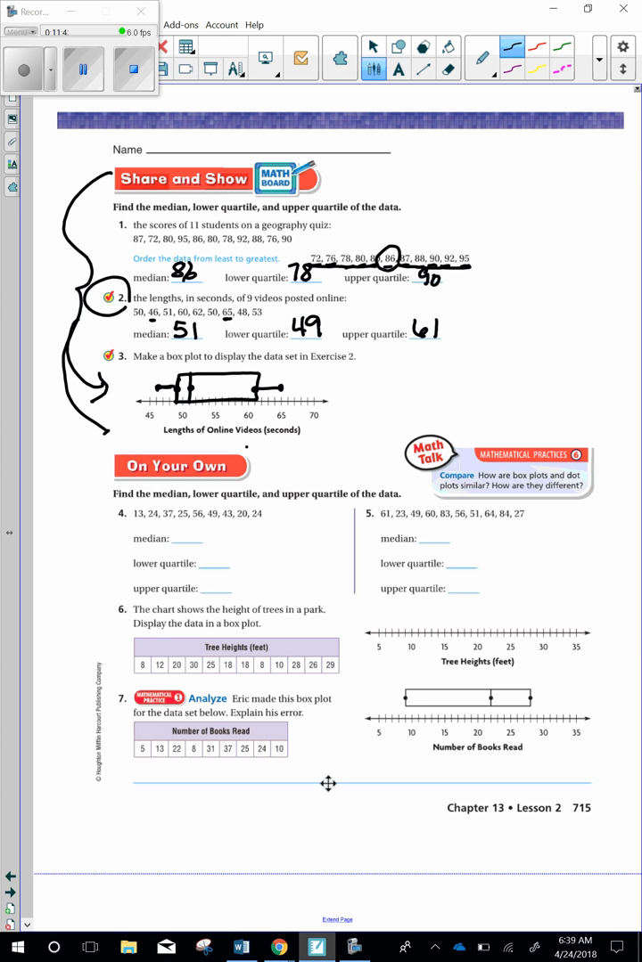